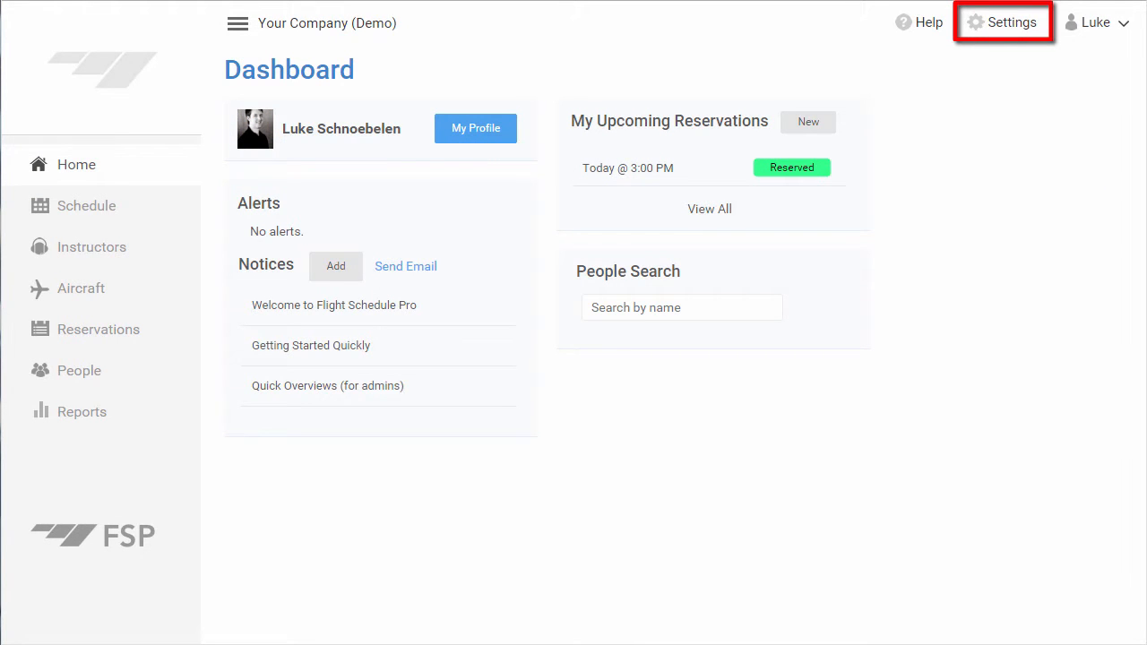
Go to the company Settings area to reach the User Documents settings.
click(1011, 22)
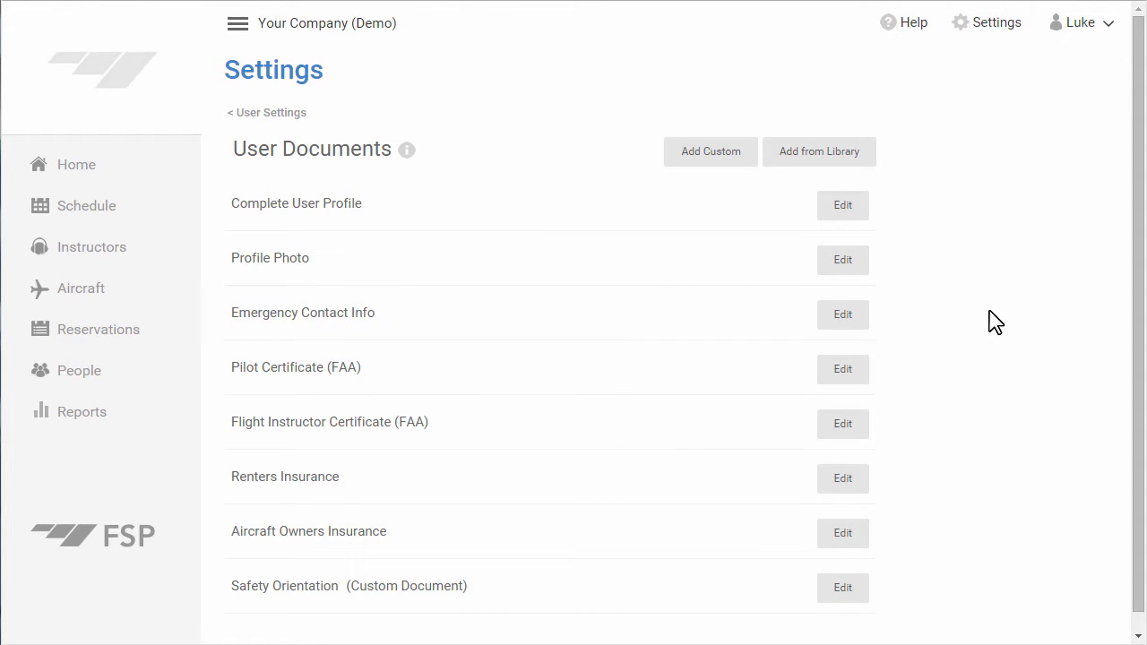
mouse_move(1007, 321)
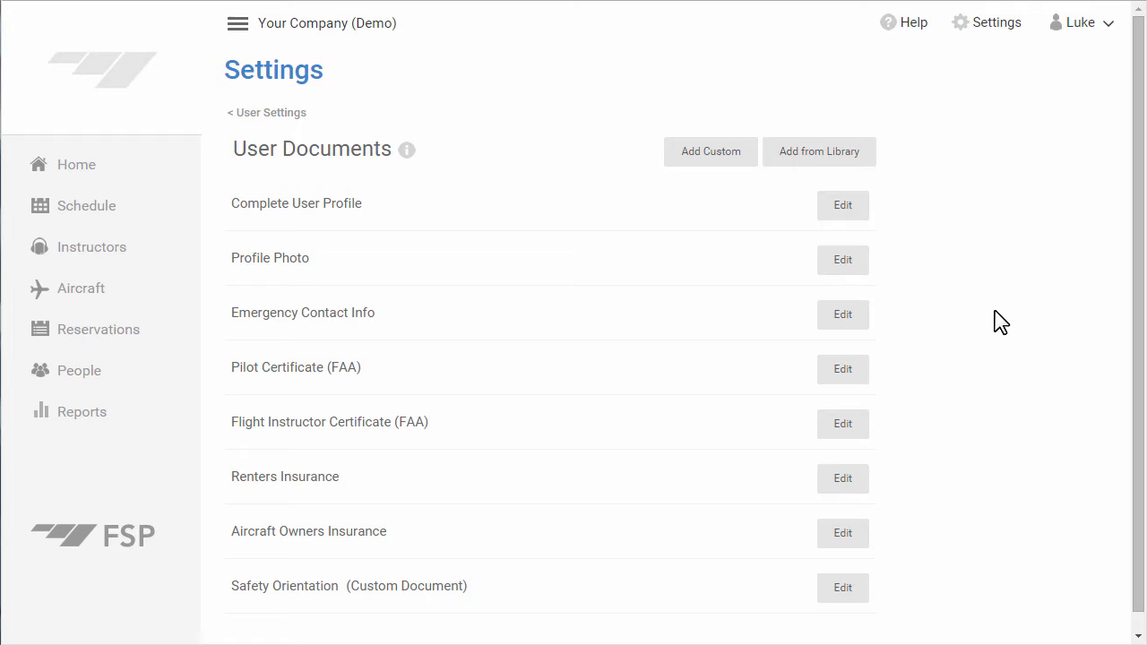
Edit Profile Photo, toggle Active off and on, and save it as active and user-modifiable.
click(842, 260)
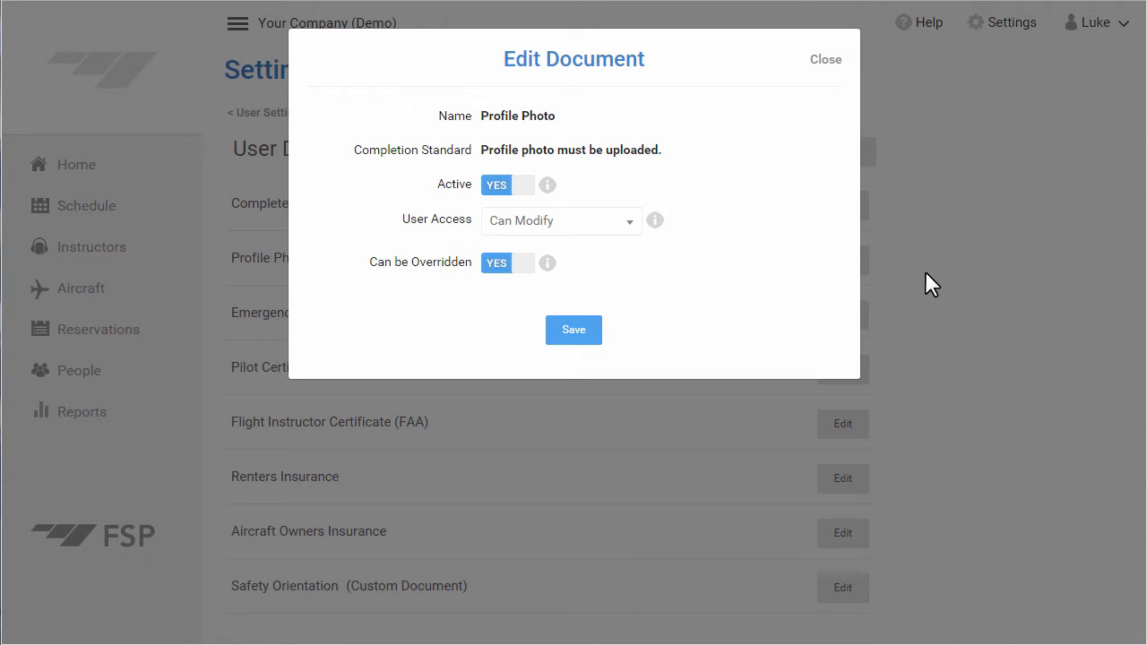
click(494, 184)
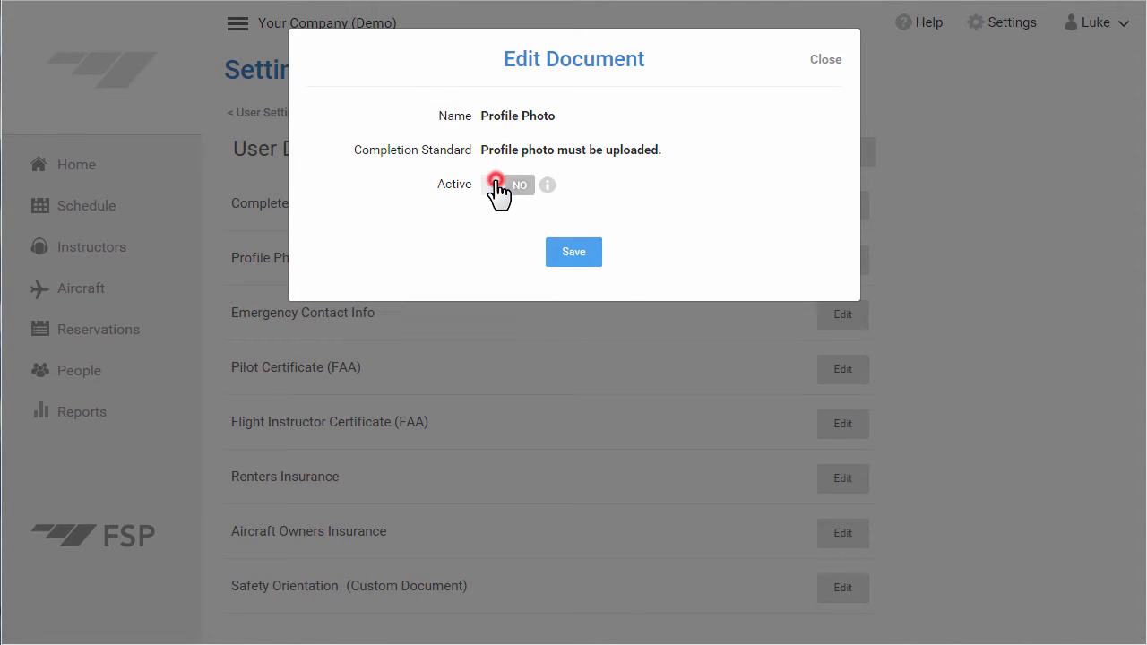
click(496, 185)
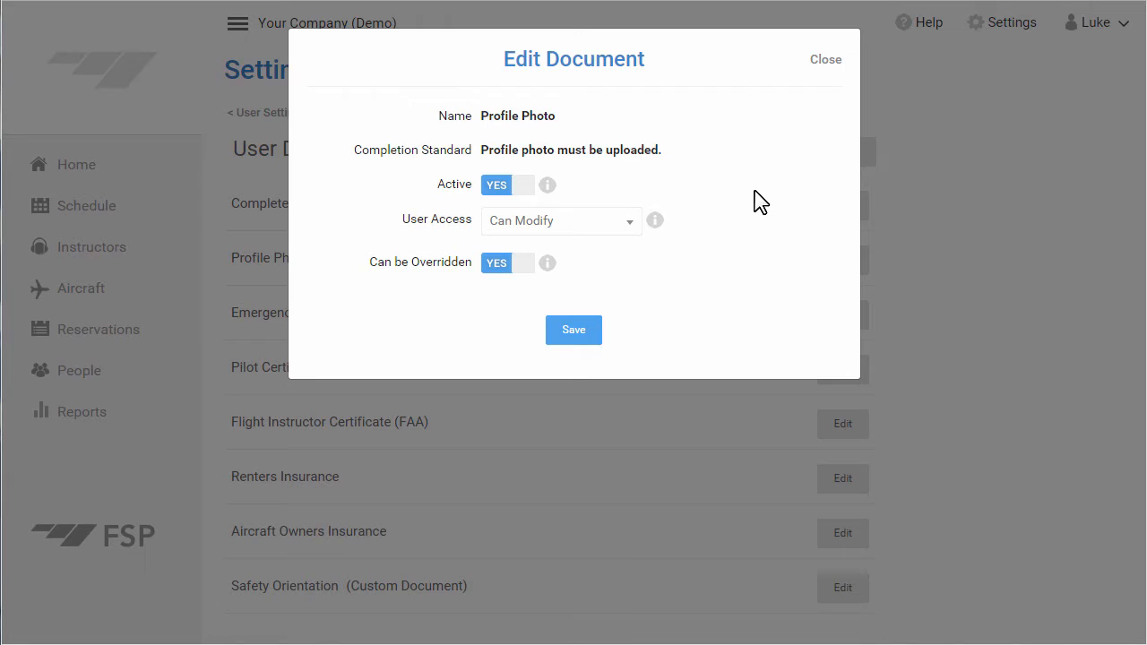
click(559, 220)
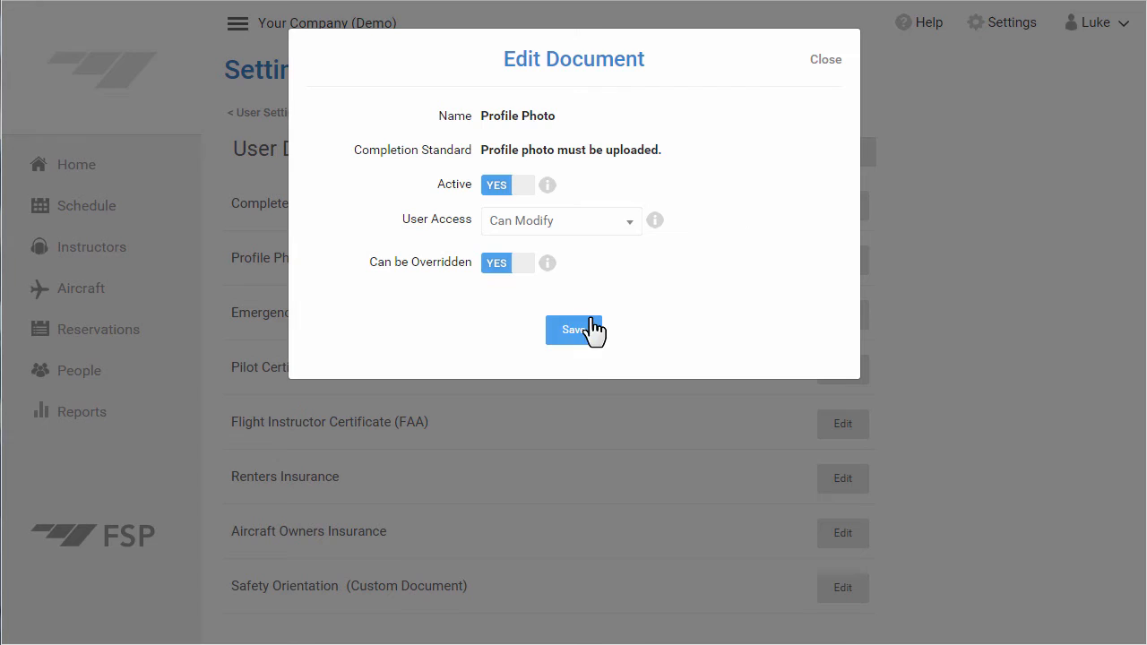
click(573, 330)
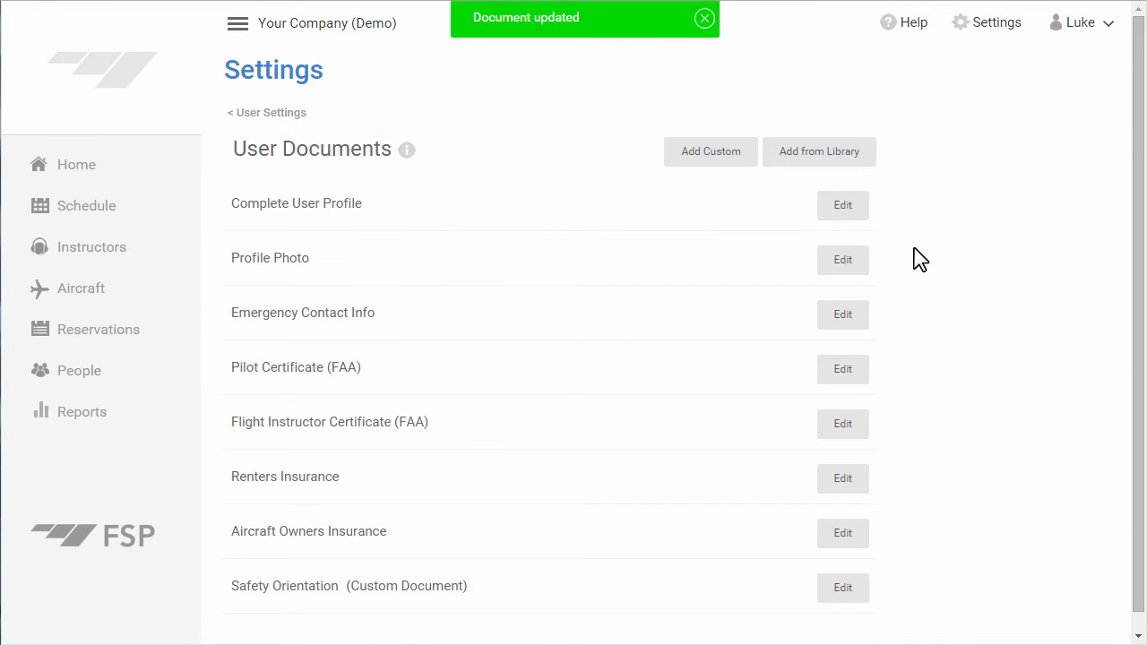
Add Medical Certificate (FAA) from the FAA category of the document library.
click(817, 151)
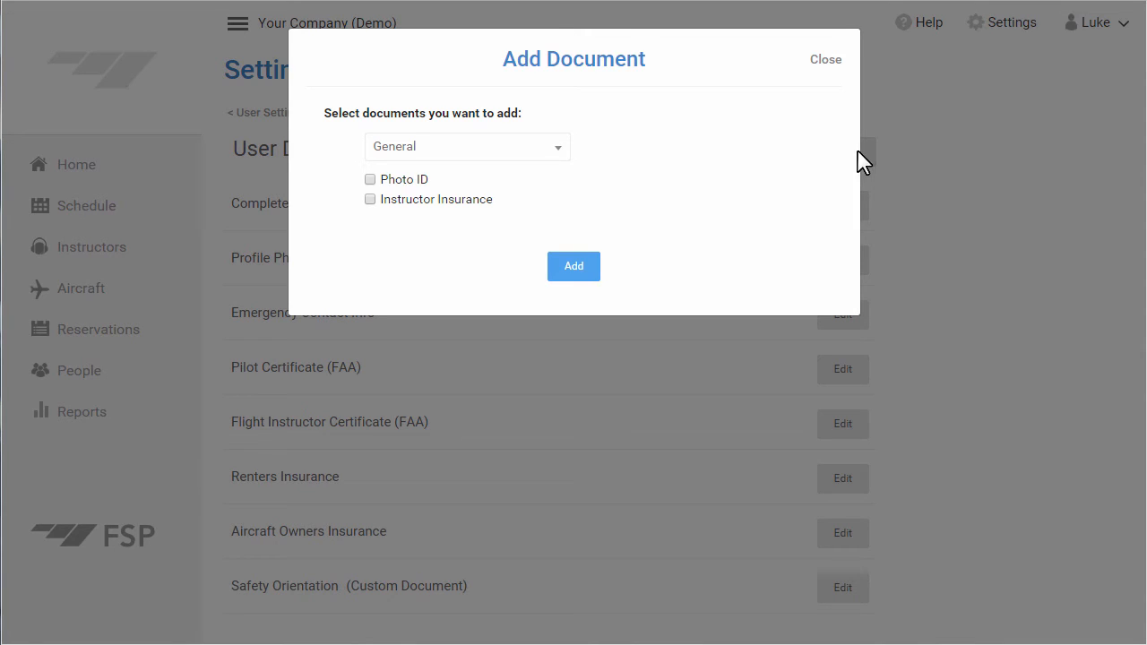
click(558, 147)
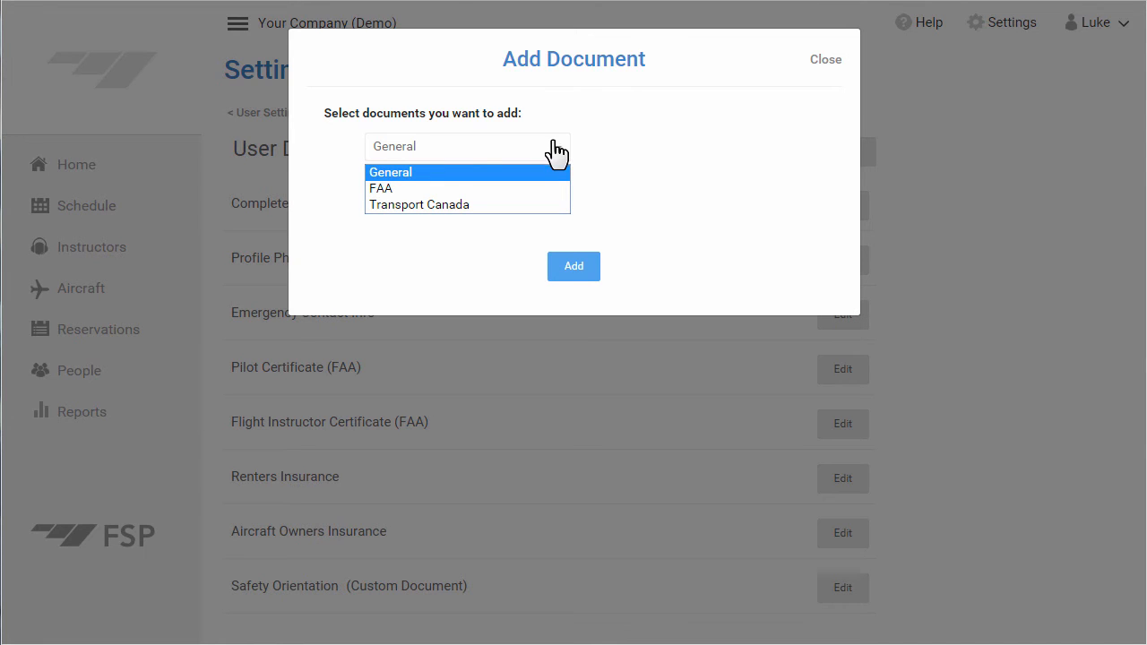
click(379, 188)
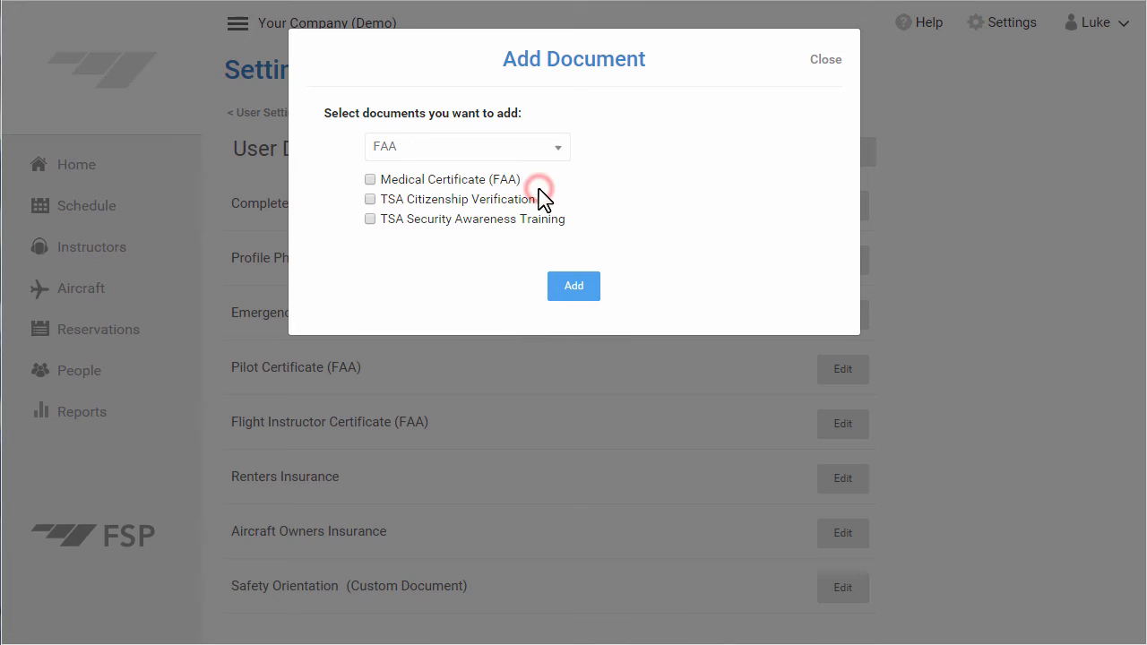
click(369, 180)
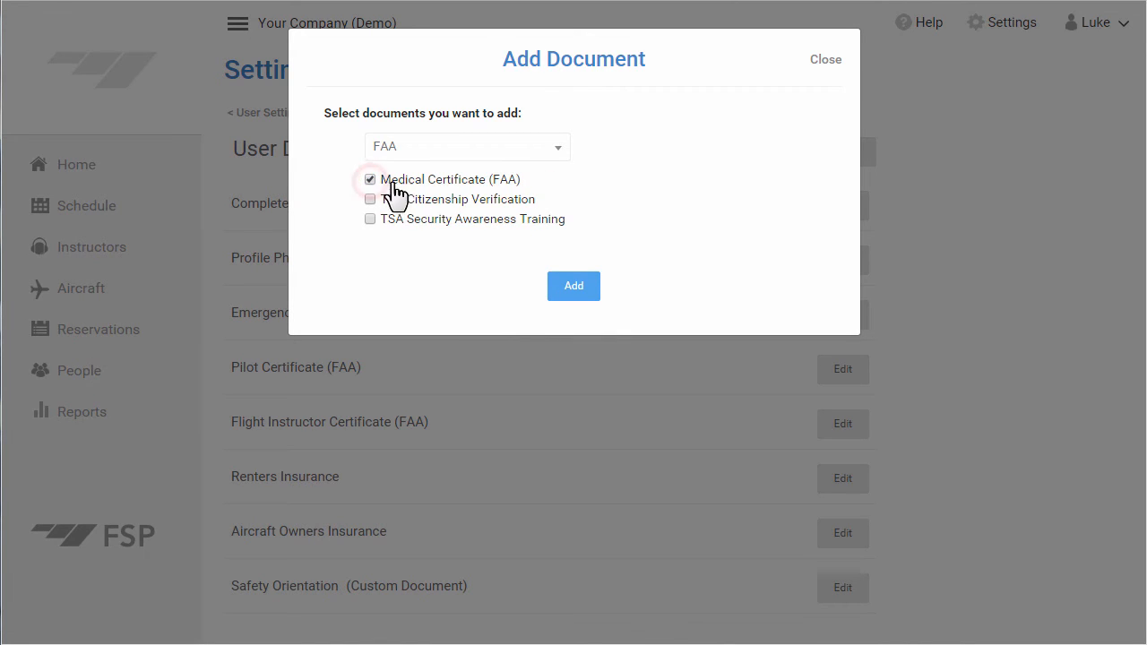
click(574, 287)
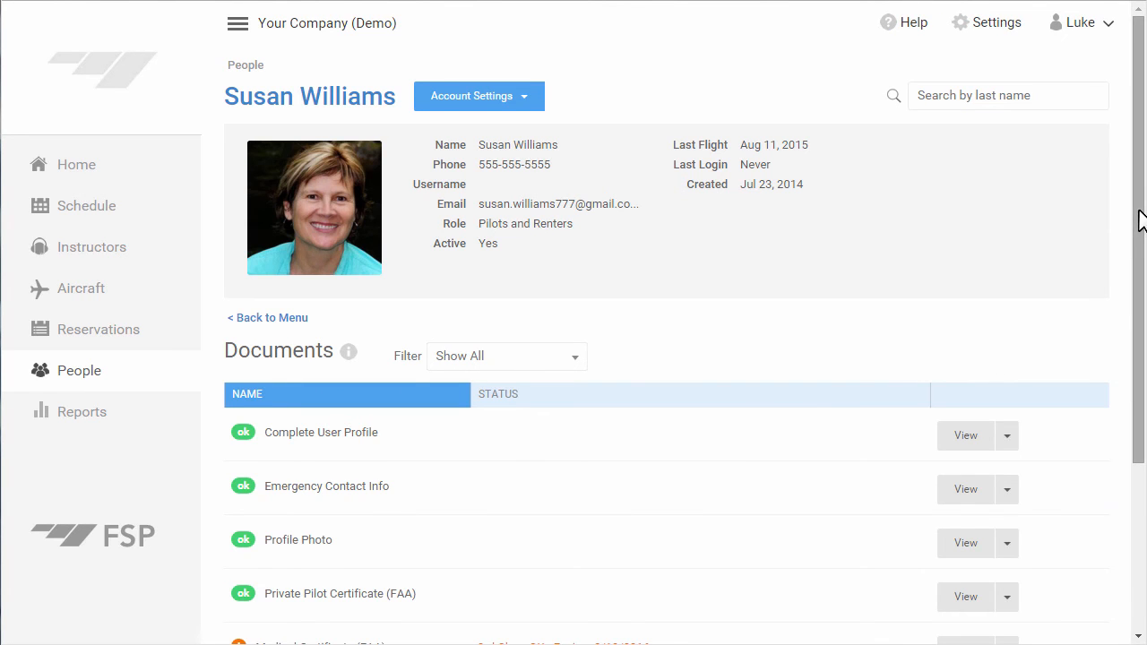
scroll(down, 3)
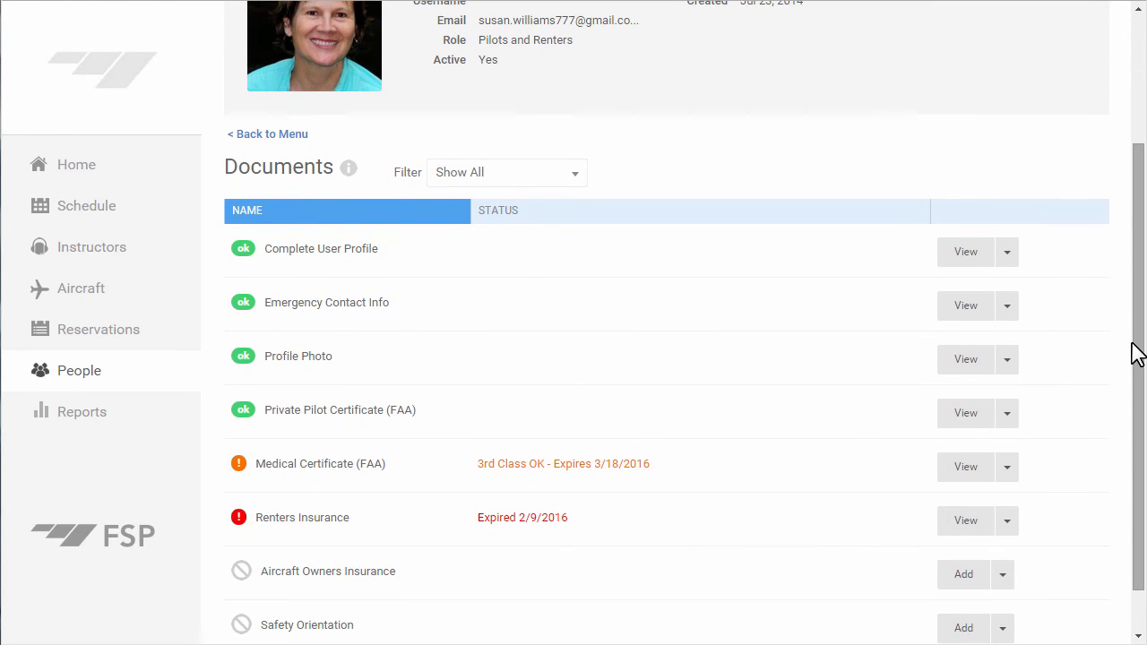